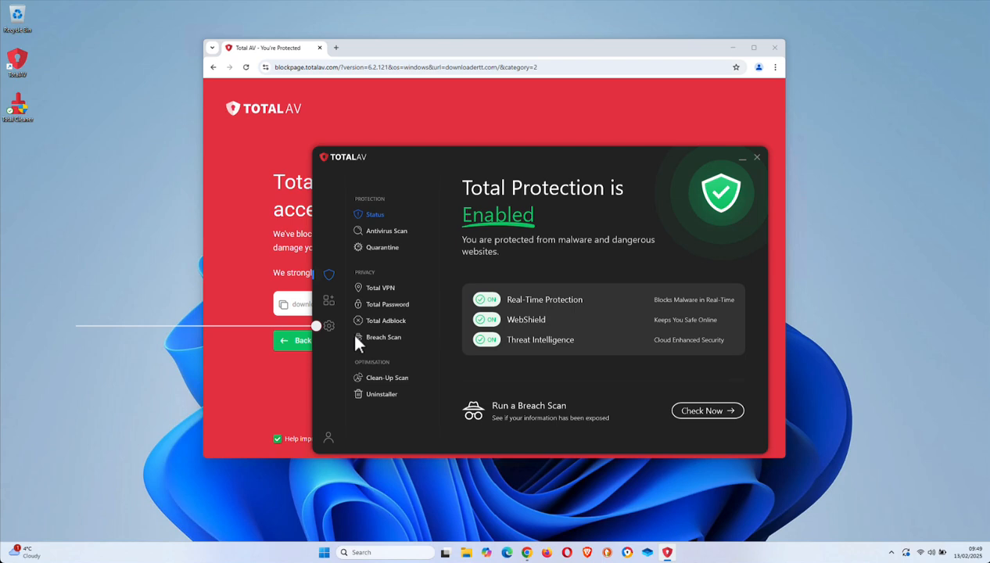
Go to TotalAV's Settings and show the empty Allow List page.
click(329, 326)
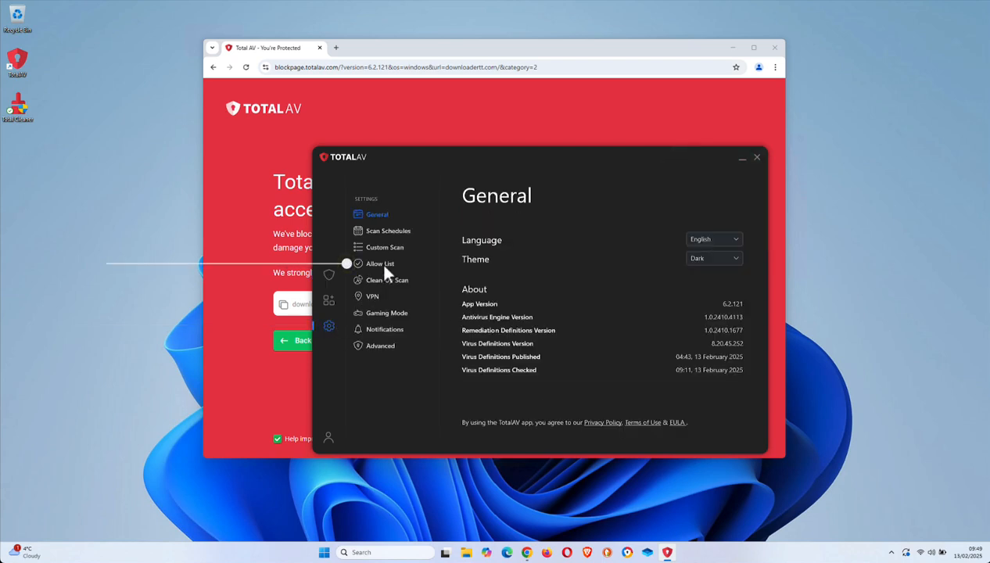
click(380, 263)
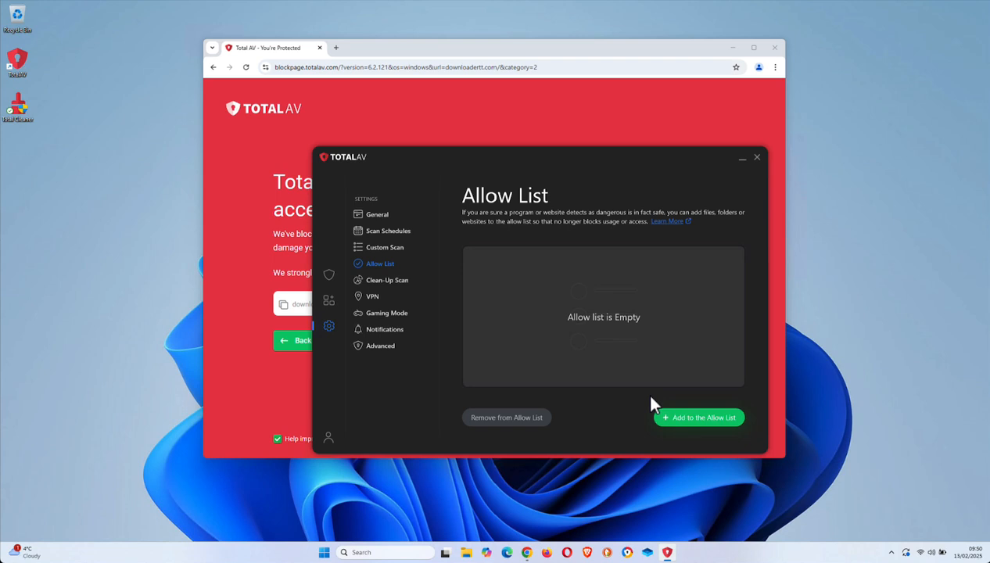
Start a new Allow List entry with Website as the entry type.
click(698, 417)
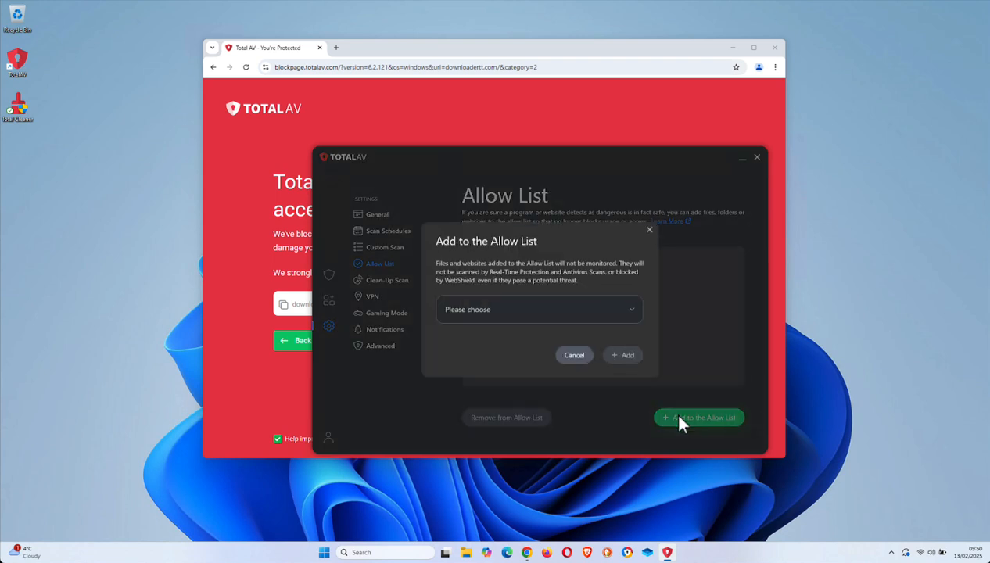
mouse_move(554, 320)
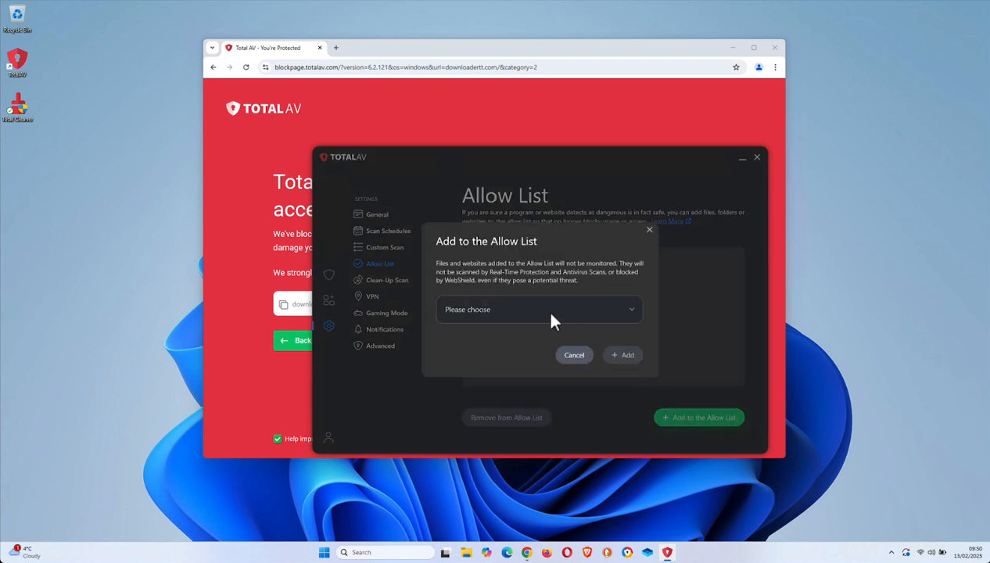
click(539, 309)
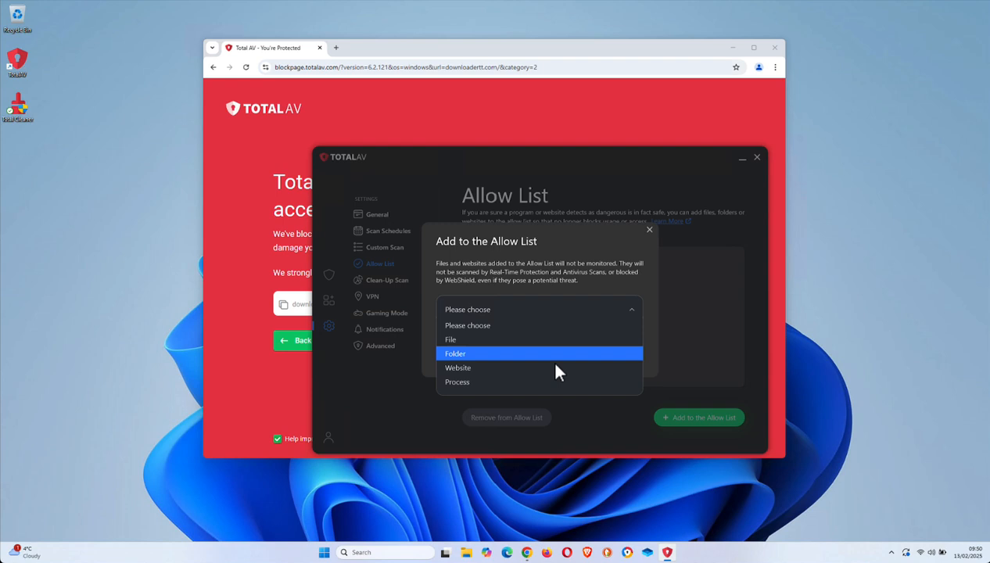
click(458, 368)
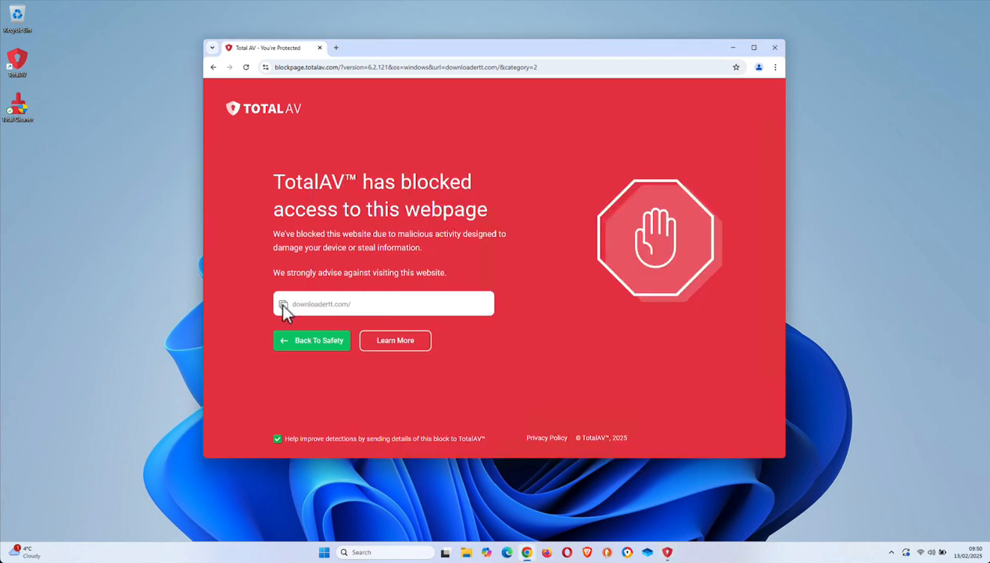
mouse_move(671, 553)
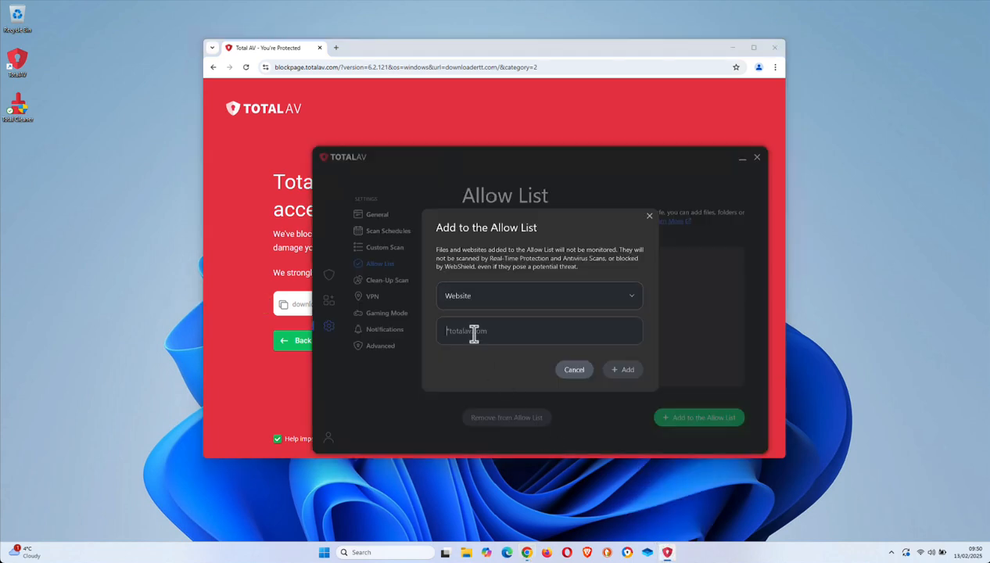
Enter downloadertt.com/ as the website, add it, and accept the risk warning.
text(downloadertt.com/)
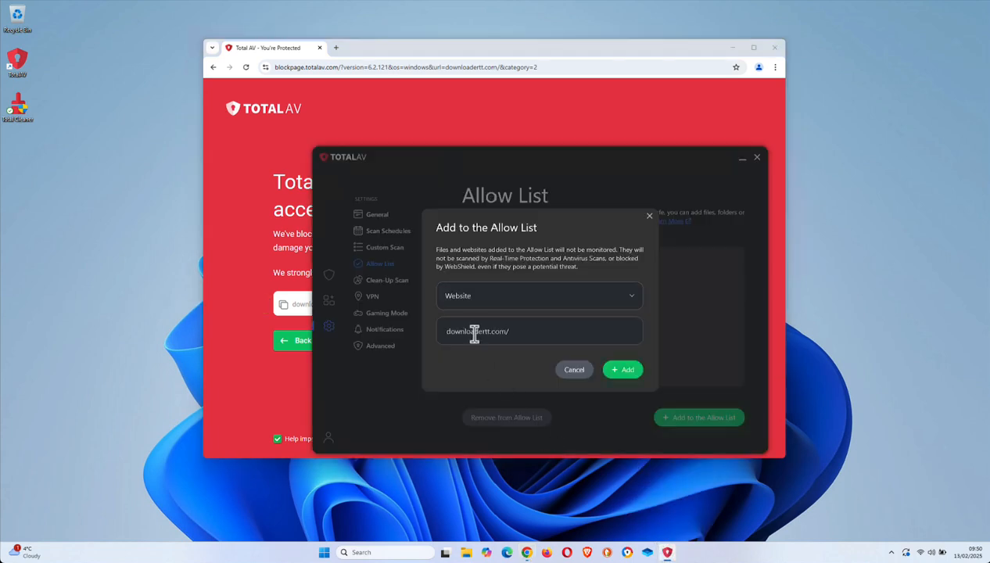
click(623, 369)
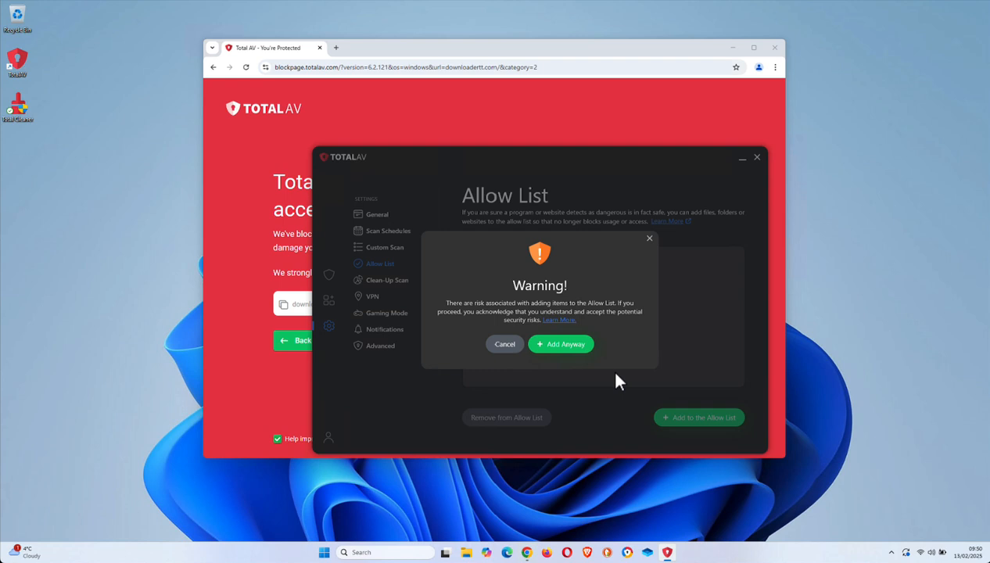
mouse_move(561, 344)
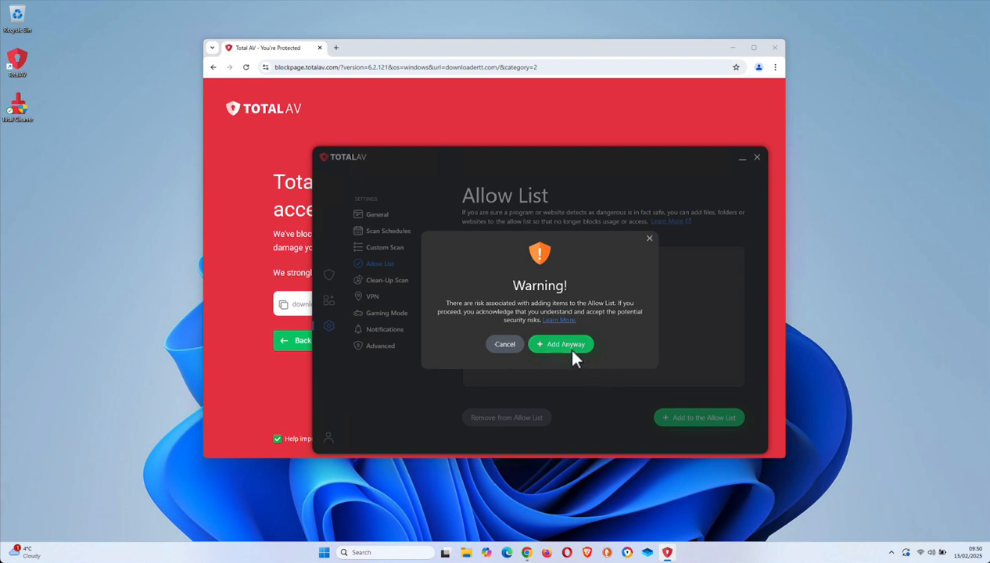
click(560, 344)
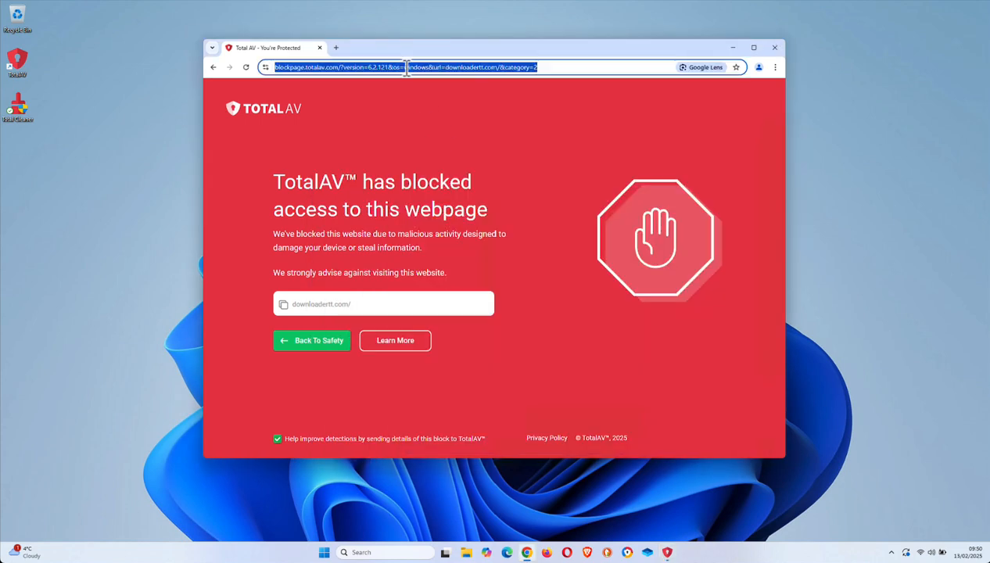
Enter downloadertt.com/ in Chrome's address bar and pick the downloadertt.com suggestion.
text(downloadertt.com/)
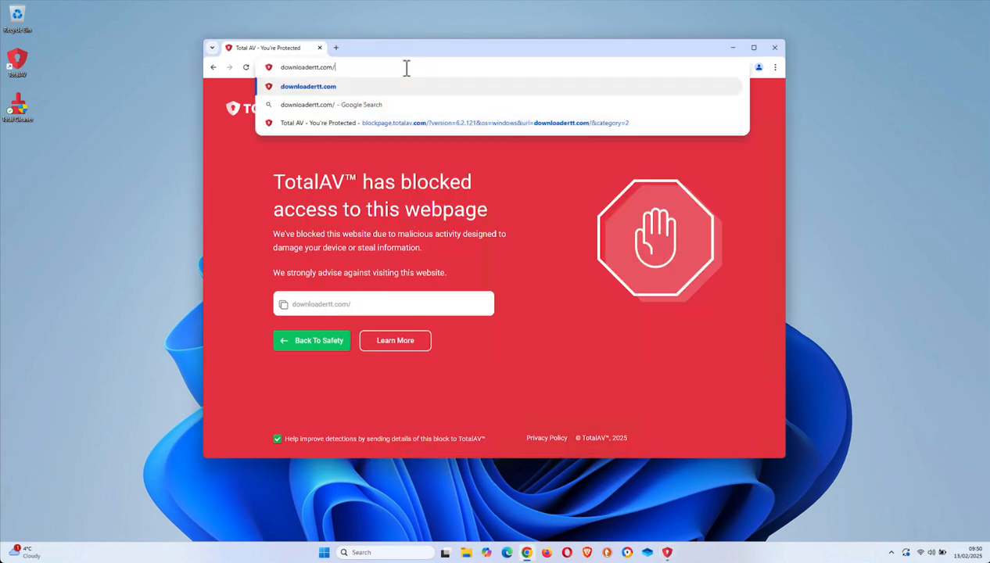
click(308, 86)
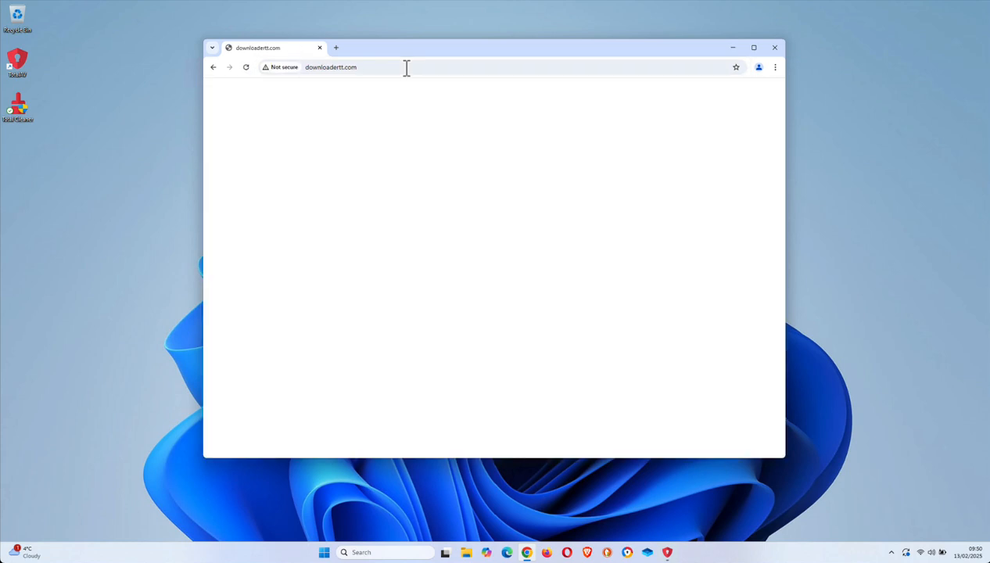